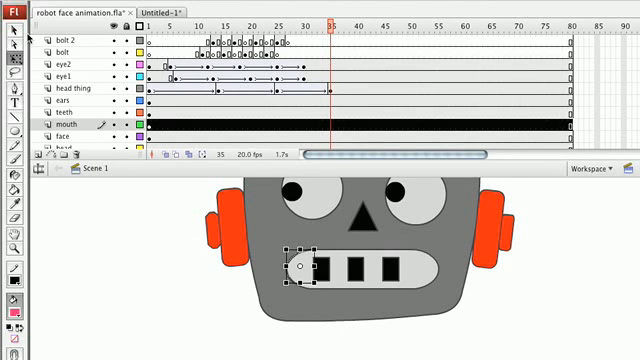
Step: Select the teeth shapes on the robot's mouth layer
{"action": "left_click", "coordinate": [398, 258]}
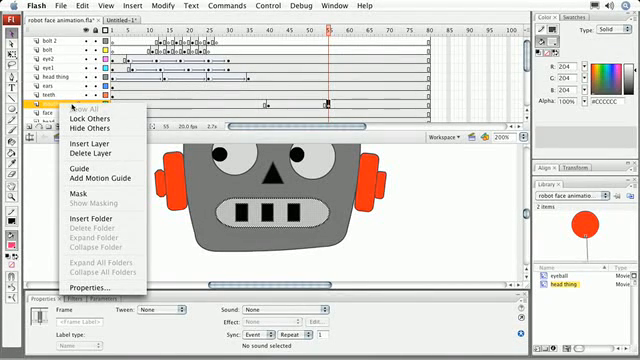
{"action": "mouse_move", "coordinate": [96, 120]}
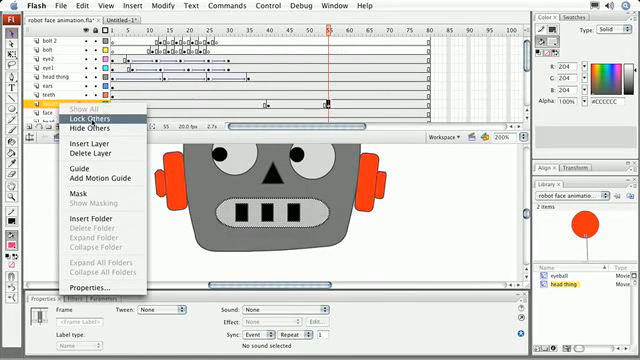
Step: Lock every layer except the mouth layer via Lock Others
{"action": "left_click", "coordinate": [84, 118]}
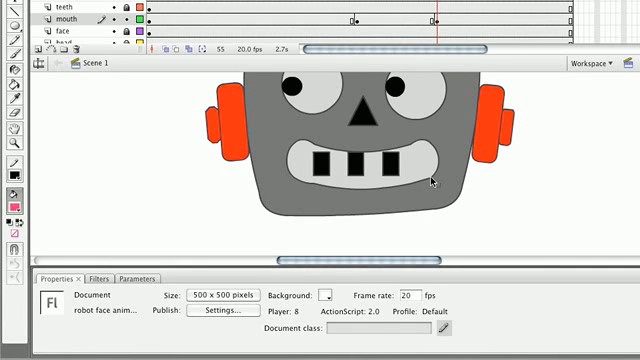
{"action": "mouse_move", "coordinate": [296, 180]}
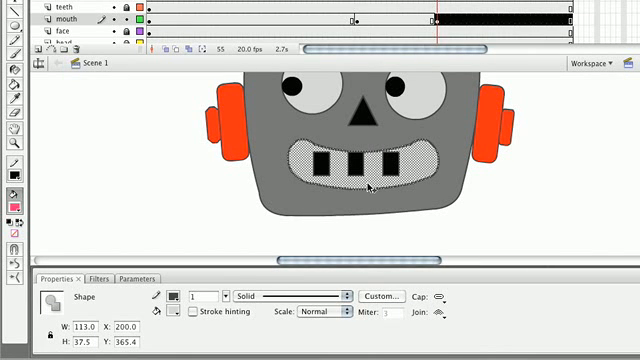
{"action": "mouse_move", "coordinate": [10, 296]}
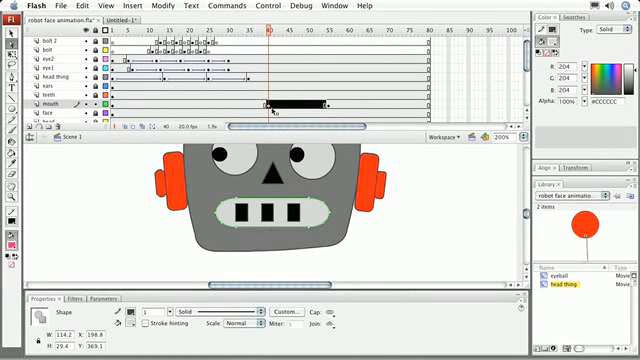
Step: Apply a Shape tween between the mouth keyframes and scrub to preview the smile morph
{"action": "left_click", "coordinate": [270, 104]}
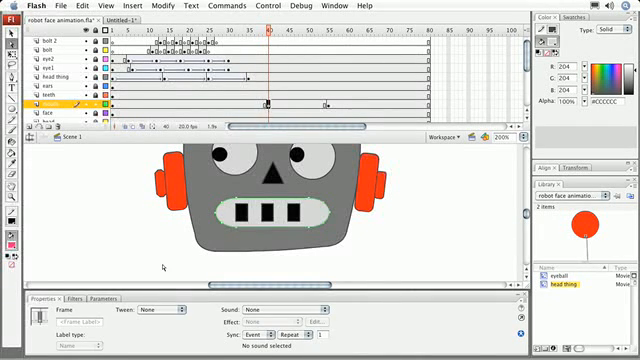
{"action": "left_click", "coordinate": [158, 308]}
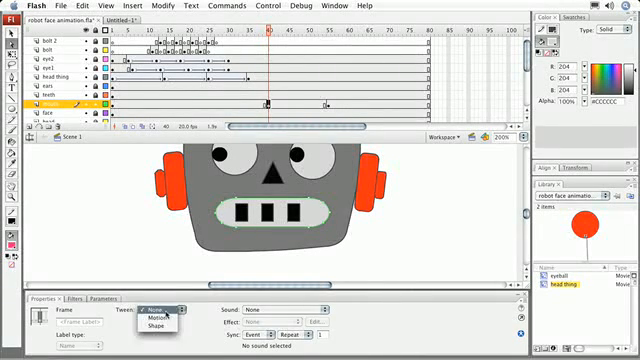
{"action": "left_click", "coordinate": [154, 310]}
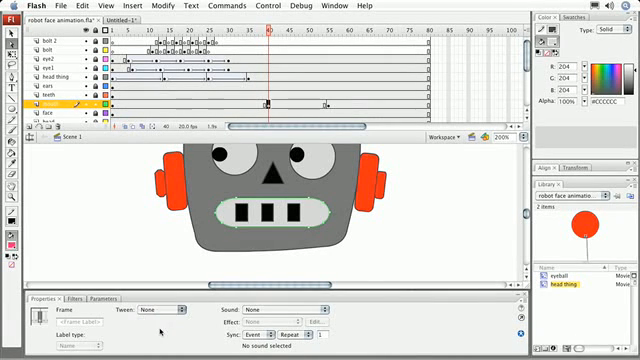
{"action": "left_click", "coordinate": [156, 308]}
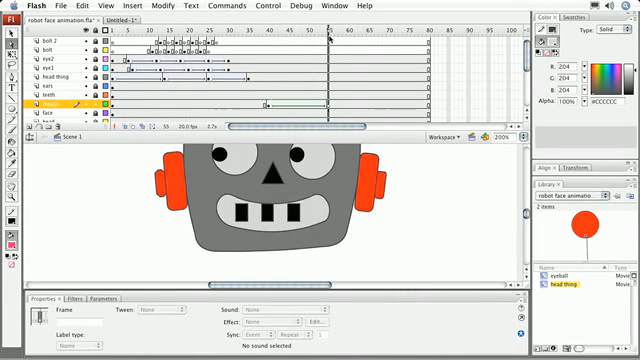
{"action": "left_click", "coordinate": [328, 32]}
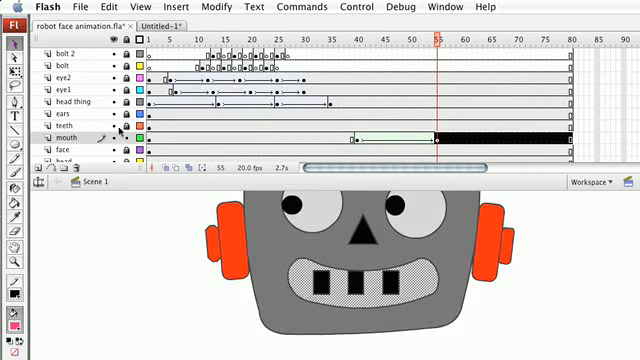
Step: Select frames on the mouth layer, then on the teeth layer
{"action": "left_click", "coordinate": [76, 134]}
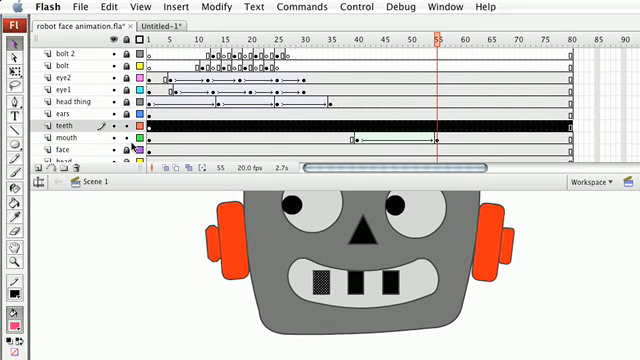
{"action": "left_click", "coordinate": [60, 126]}
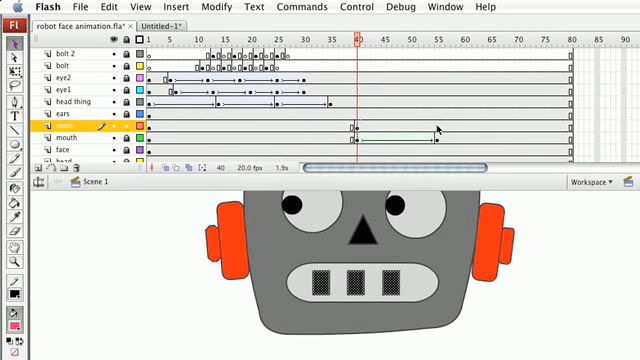
{"action": "left_click", "coordinate": [438, 36]}
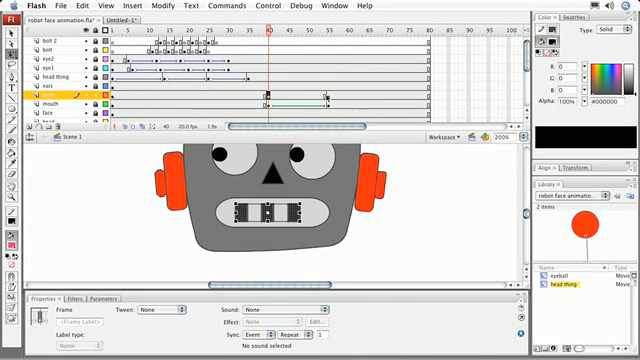
Step: Apply a Shape tween between the teeth keyframes
{"action": "left_click", "coordinate": [326, 28]}
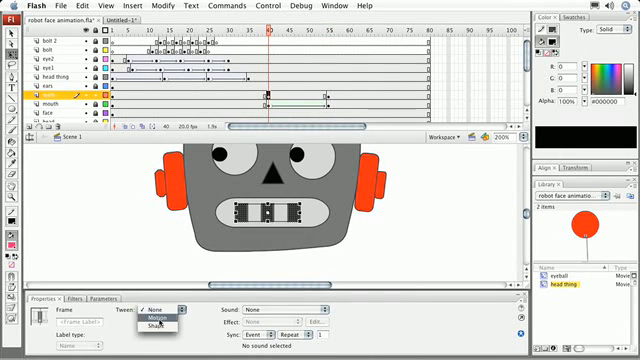
{"action": "left_click", "coordinate": [156, 326]}
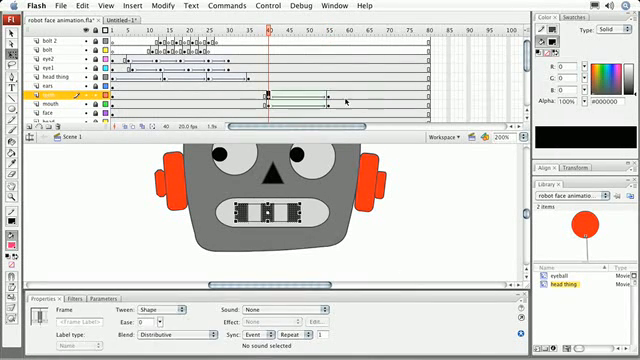
{"action": "left_click", "coordinate": [270, 30]}
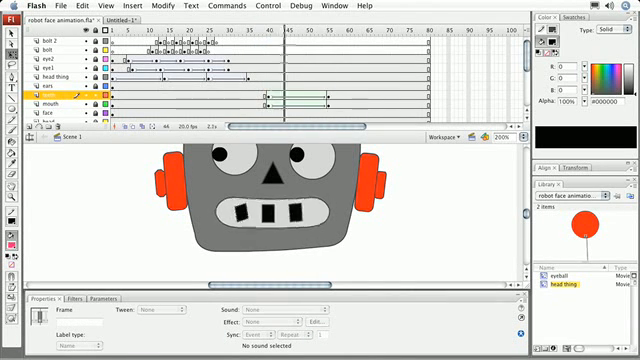
Step: Scrub the playhead across several frames to check the teeth bending into the grin
{"action": "left_click", "coordinate": [318, 36]}
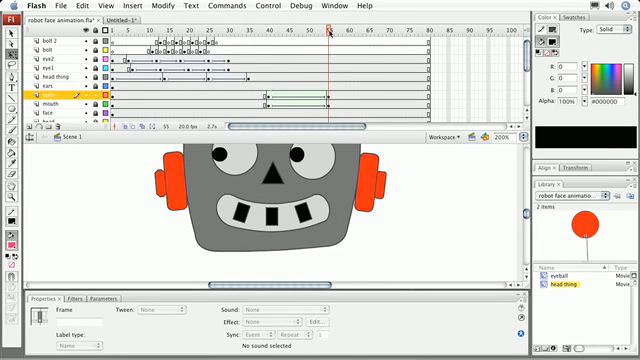
{"action": "left_click", "coordinate": [244, 32]}
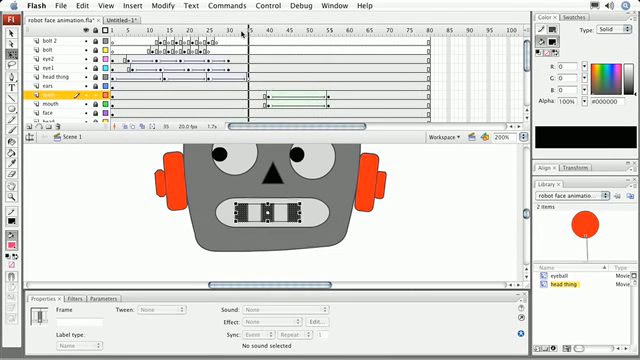
{"action": "left_click", "coordinate": [340, 32]}
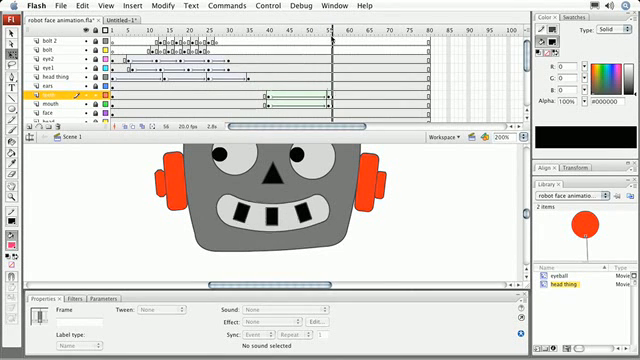